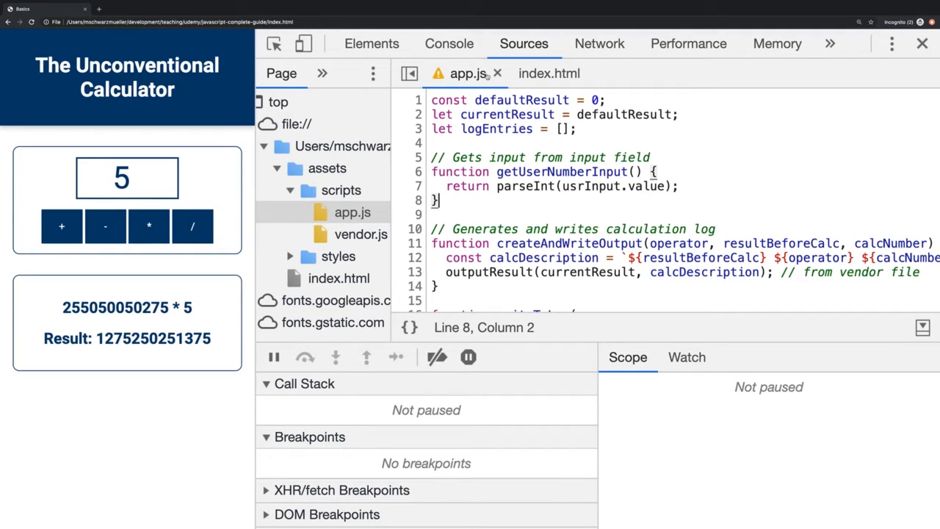
{"action": "mouse_move", "coordinate": [432, 73]}
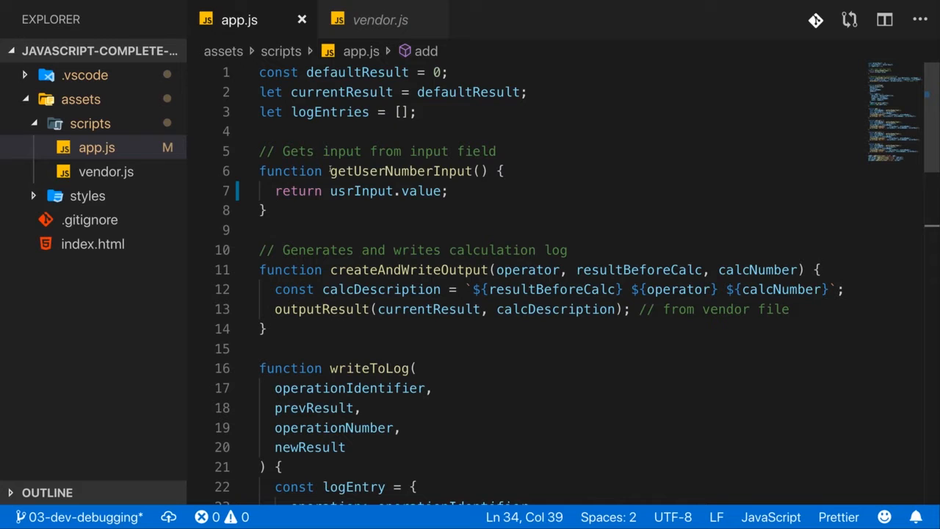
{"action": "left_click_drag", "start_coordinate": [290, 191], "coordinate": [446, 191]}
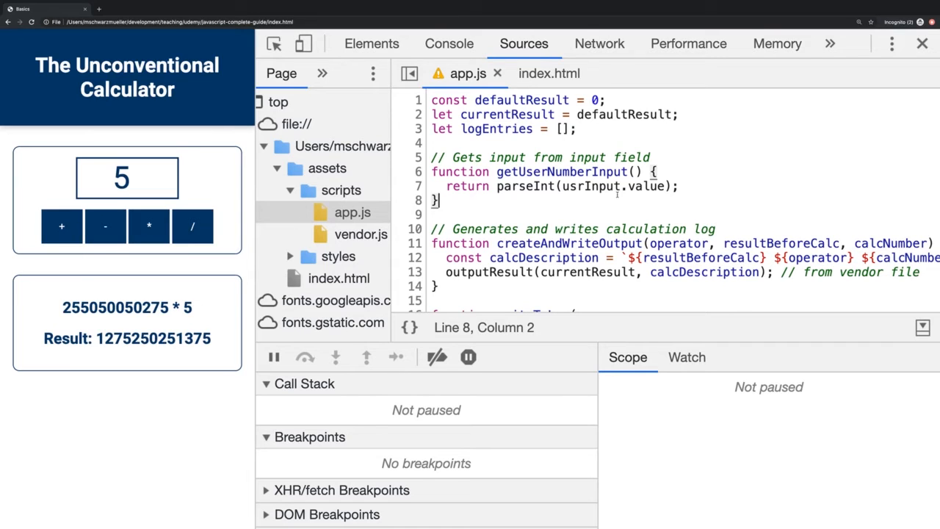
{"action": "mouse_move", "coordinate": [170, 124]}
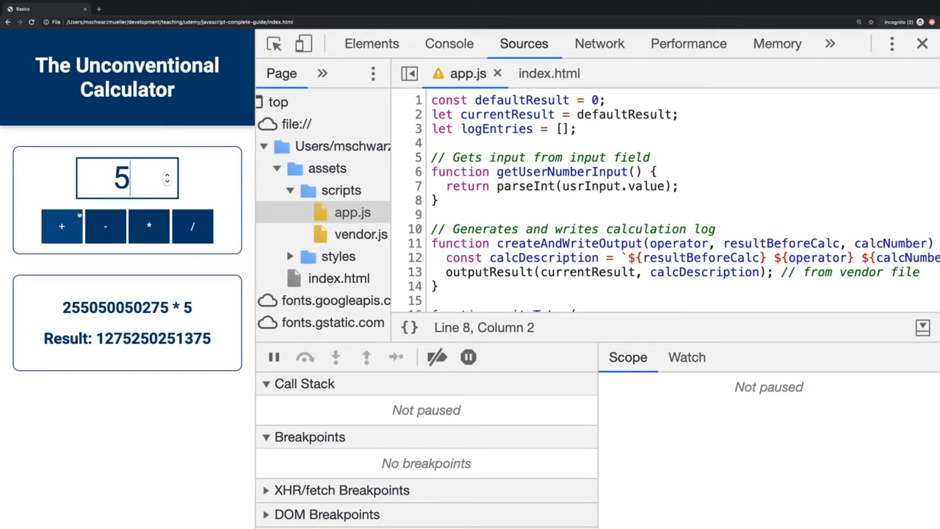
{"action": "left_click", "coordinate": [64, 225]}
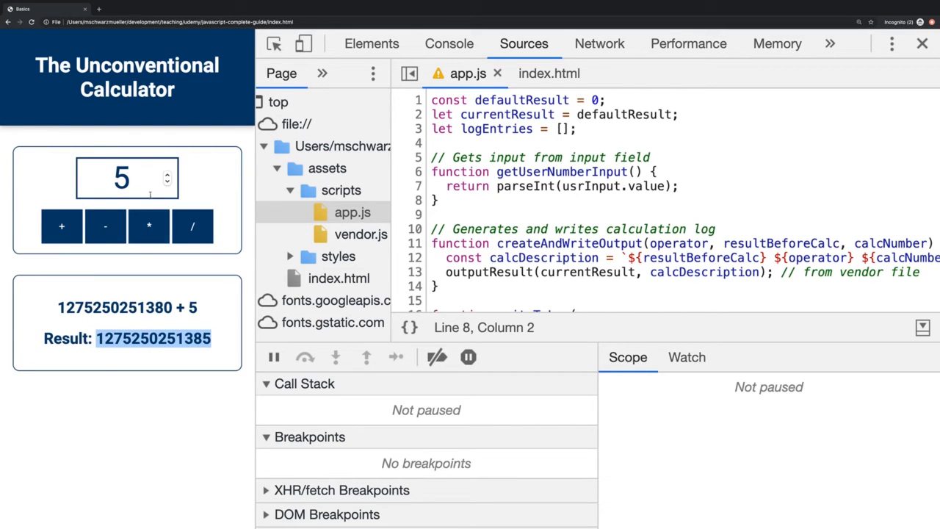
{"action": "left_click", "coordinate": [62, 224]}
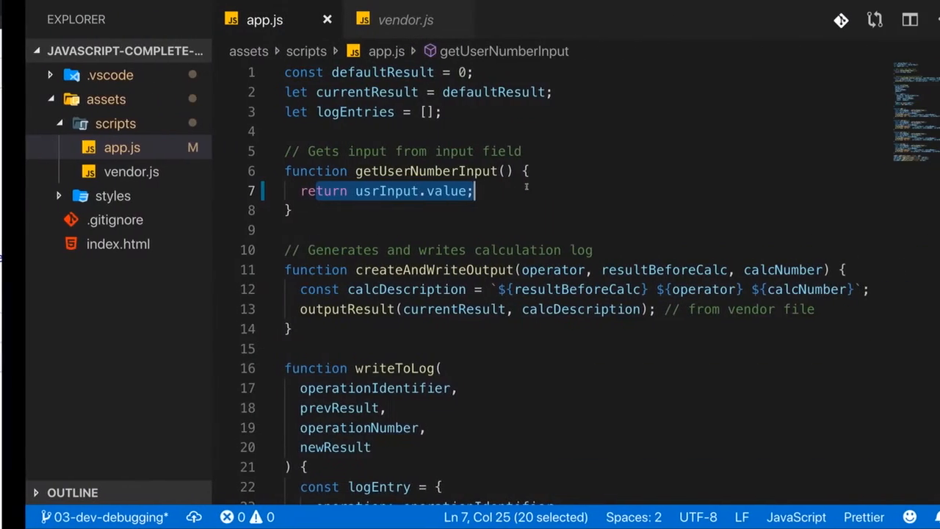
Wrap usrInput.value in parseInt( so getUserNumberInput returns a number
{"action": "type", "text": "parseInt("}
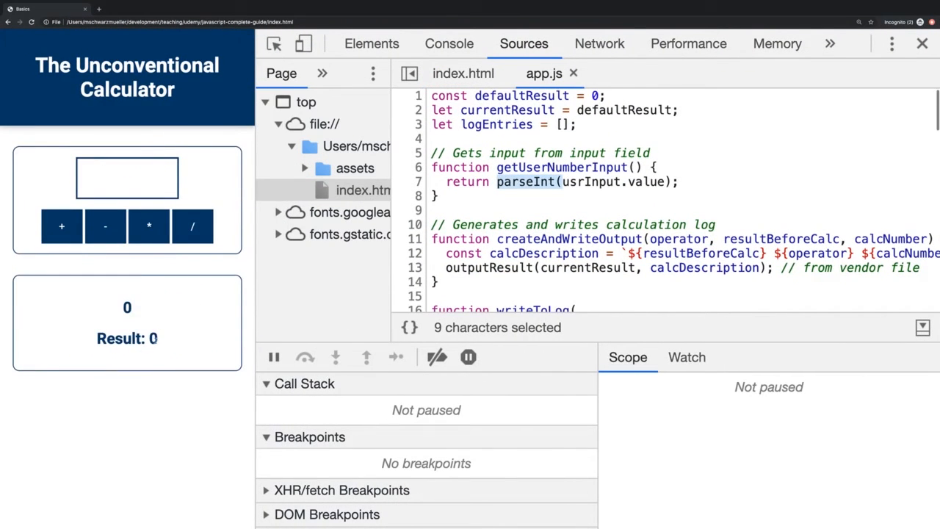
Subtract -1 twice so the result reads 0 - -1 = 1, then view the Elements tree
{"action": "type", "text": "-1"}
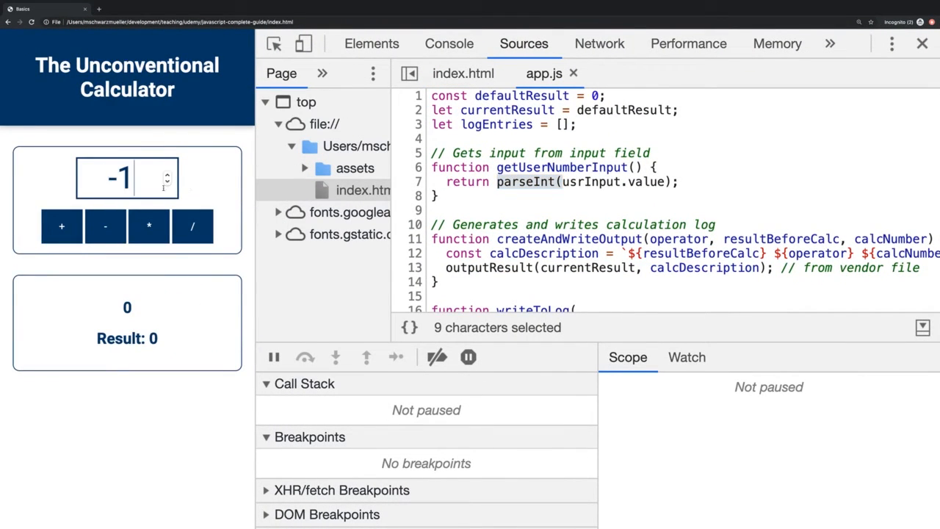
{"action": "left_click", "coordinate": [105, 226]}
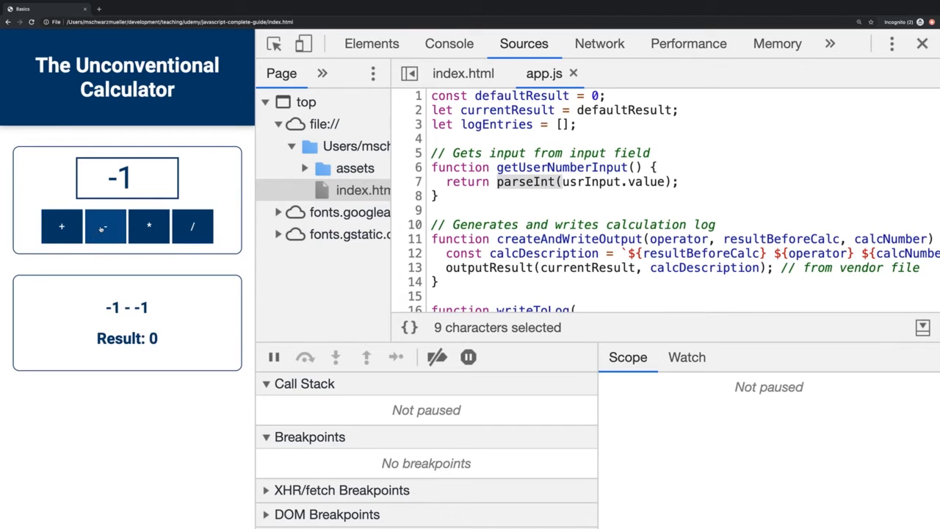
{"action": "left_click", "coordinate": [105, 226]}
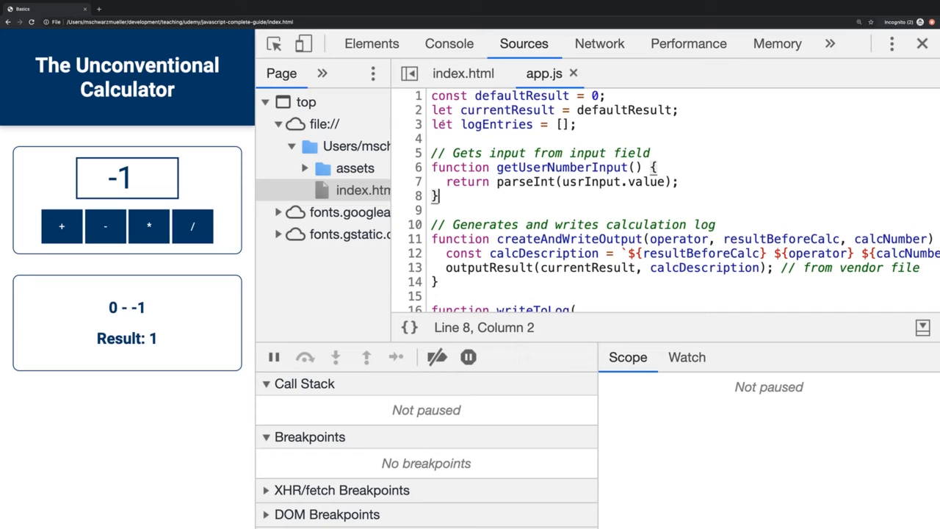
{"action": "left_click", "coordinate": [371, 43]}
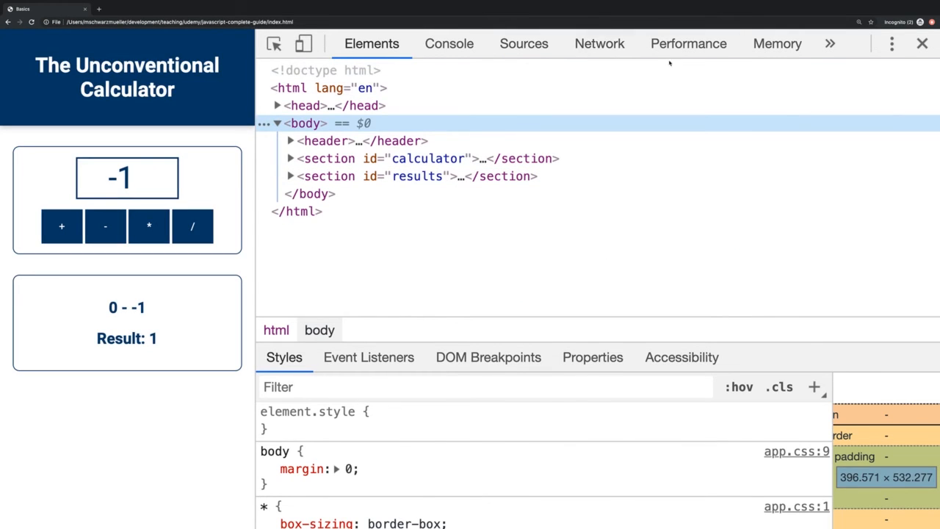
Visit Memory, Performance and Sources, ending in Console with three logged arrays
{"action": "left_click", "coordinate": [777, 43]}
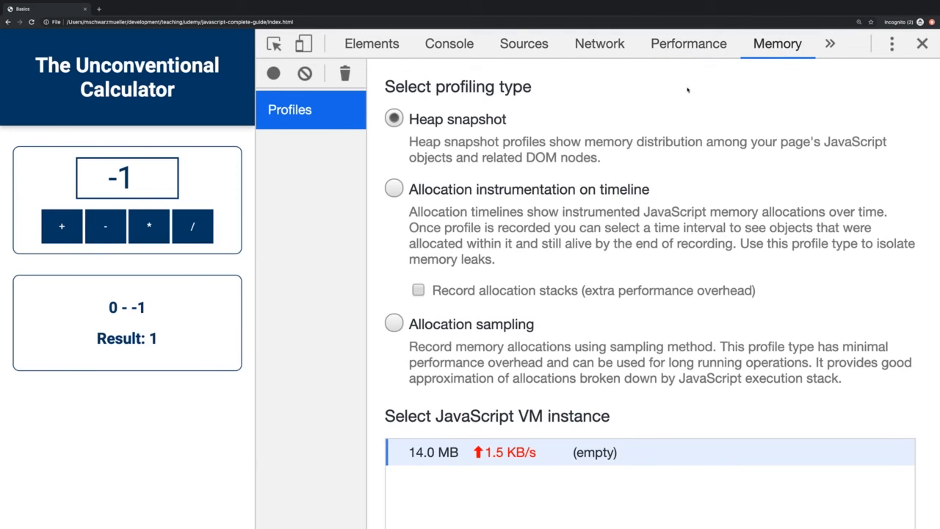
{"action": "left_click", "coordinate": [688, 43]}
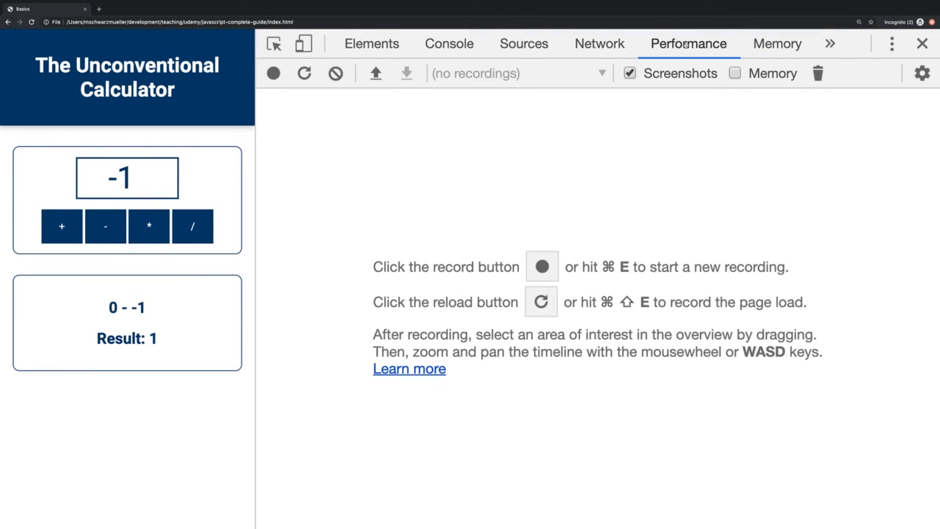
{"action": "mouse_move", "coordinate": [599, 43]}
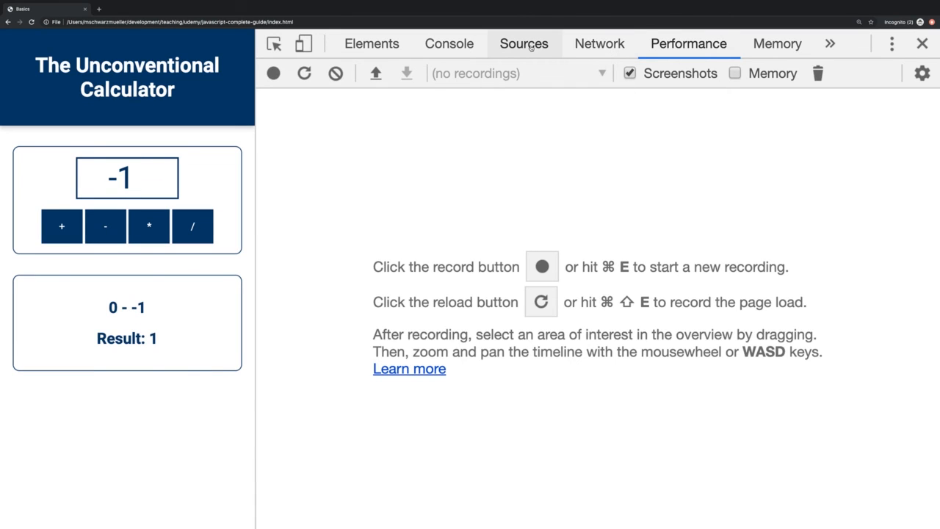
{"action": "left_click", "coordinate": [523, 43]}
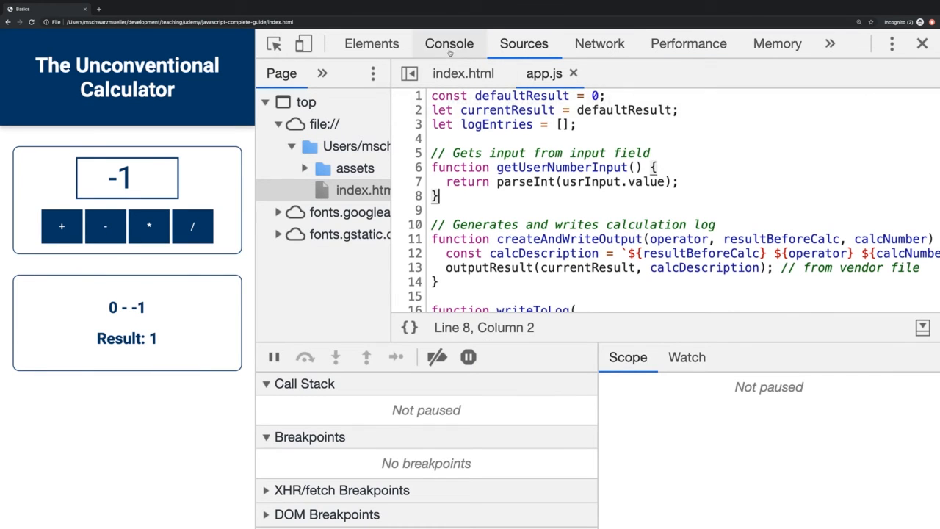
{"action": "left_click", "coordinate": [449, 44]}
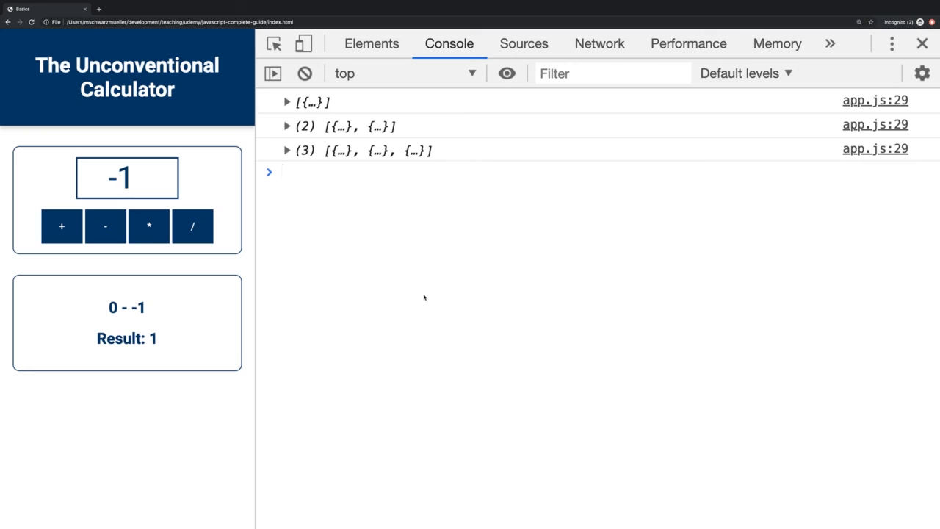